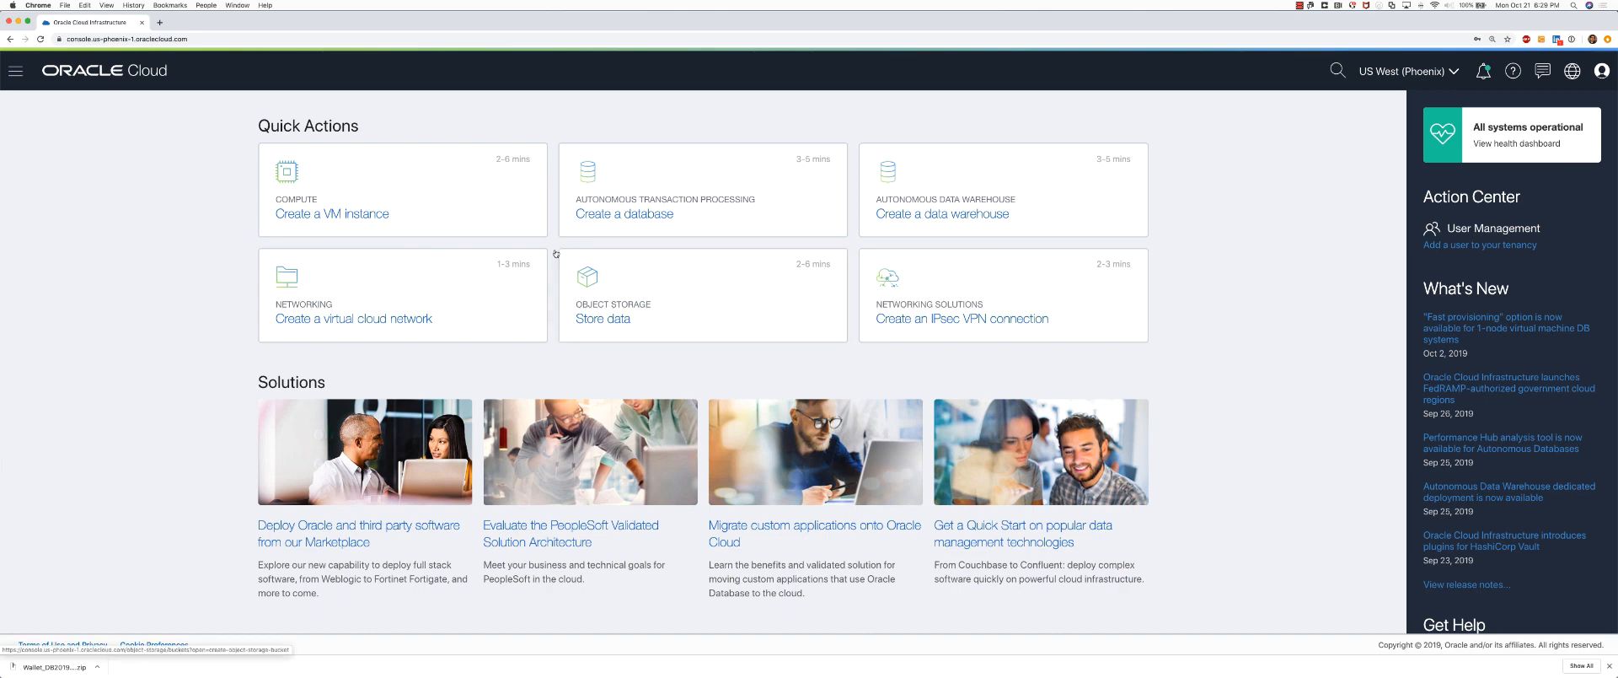
Step: Reach the Test Data Warehouse details page via the navigation menu's Autonomous Data Warehouse list
{"action": "left_click", "coordinate": [15, 71]}
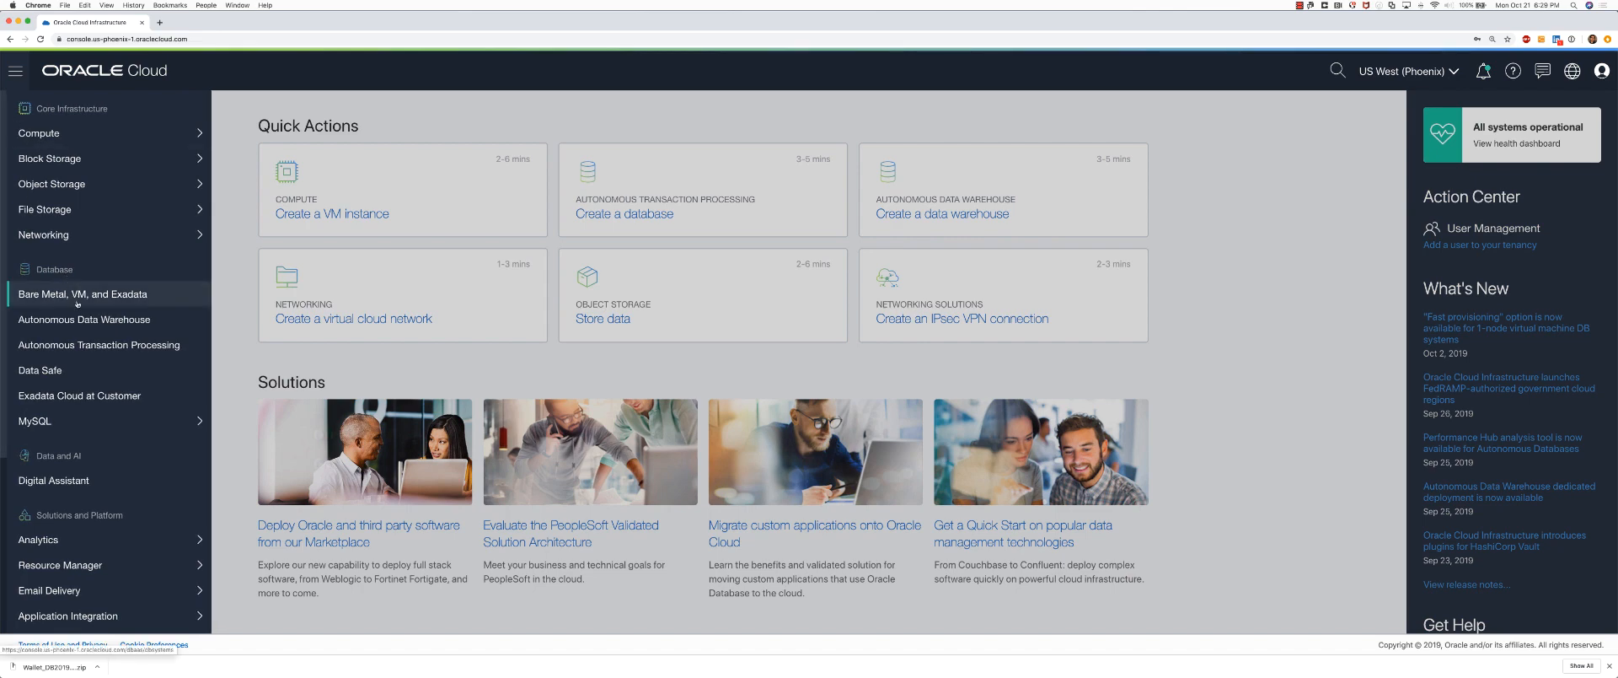
{"action": "left_click", "coordinate": [941, 214]}
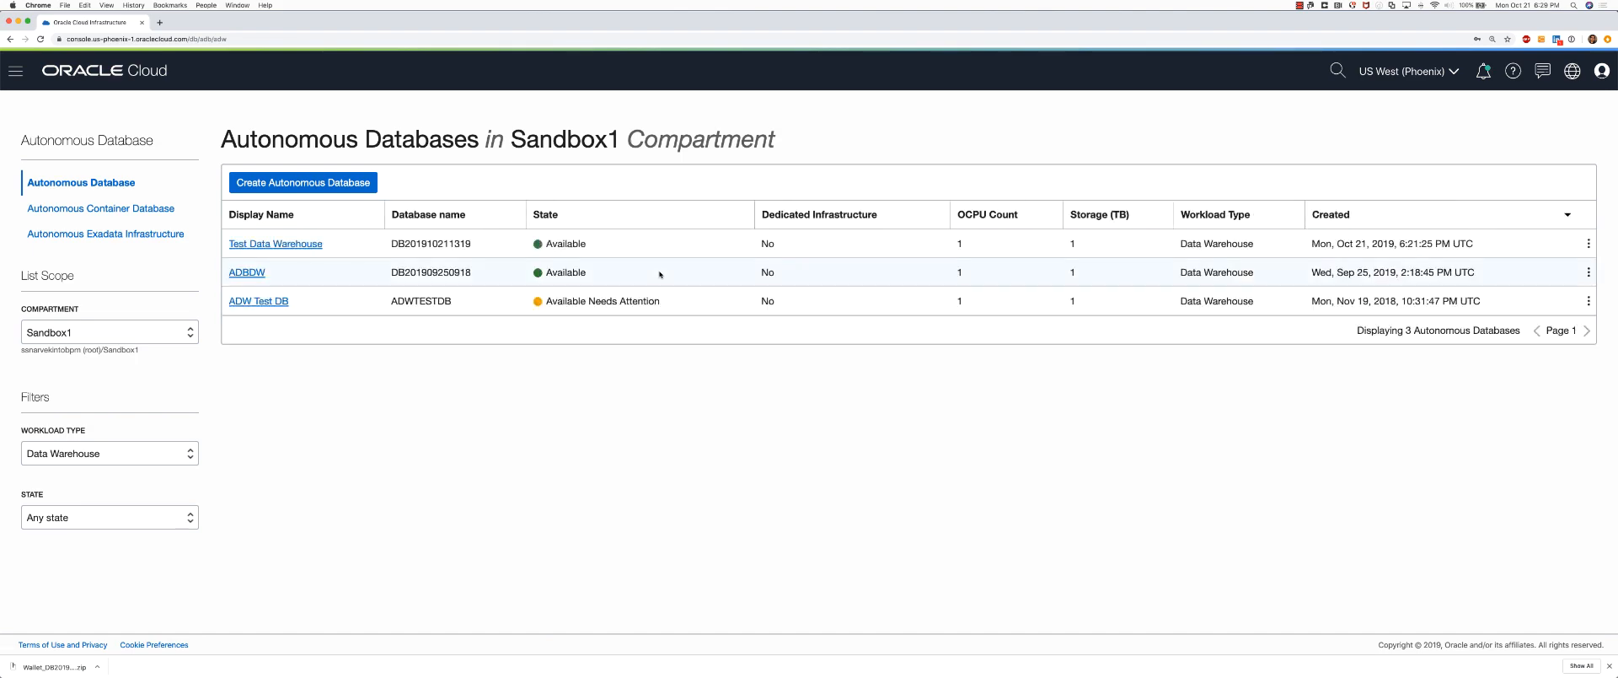
{"action": "mouse_move", "coordinate": [311, 272]}
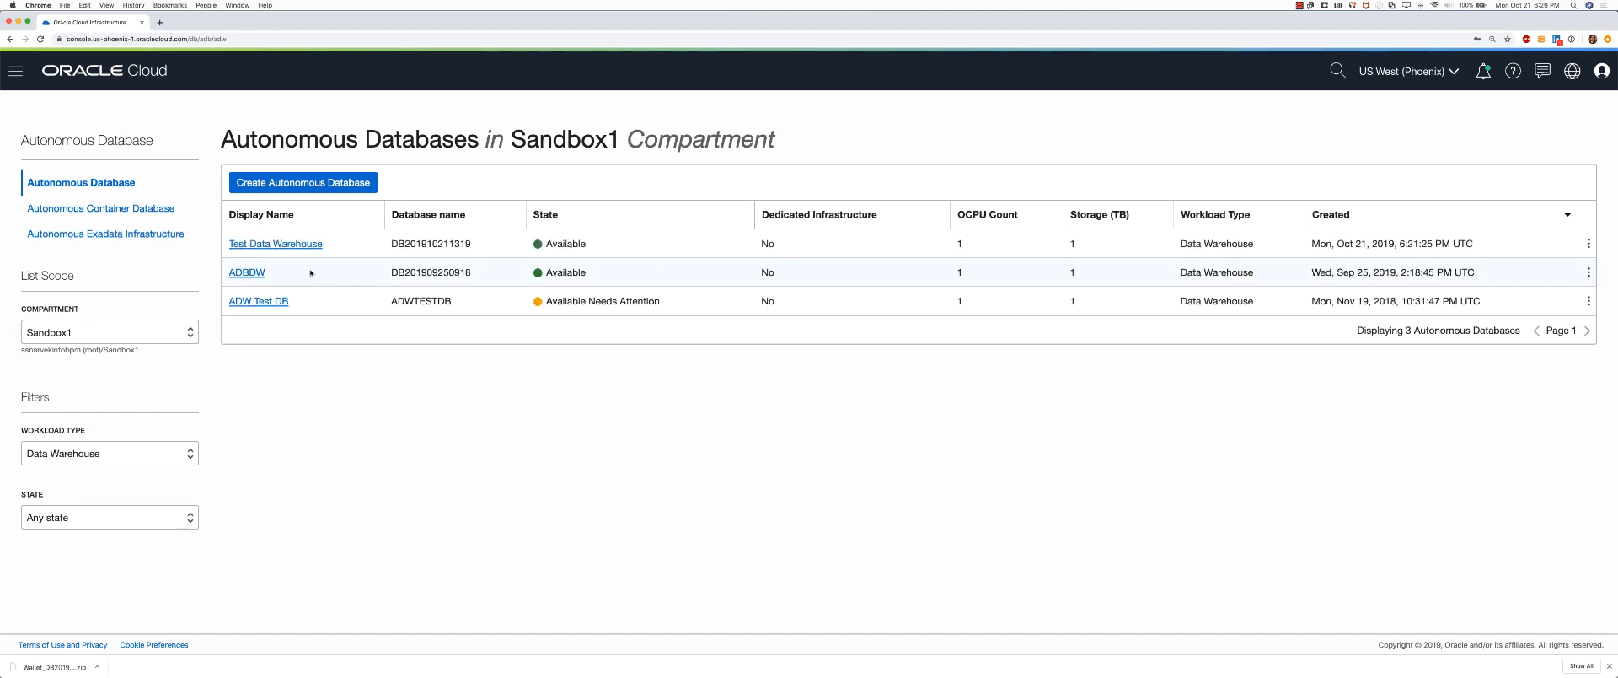
{"action": "left_click", "coordinate": [247, 273]}
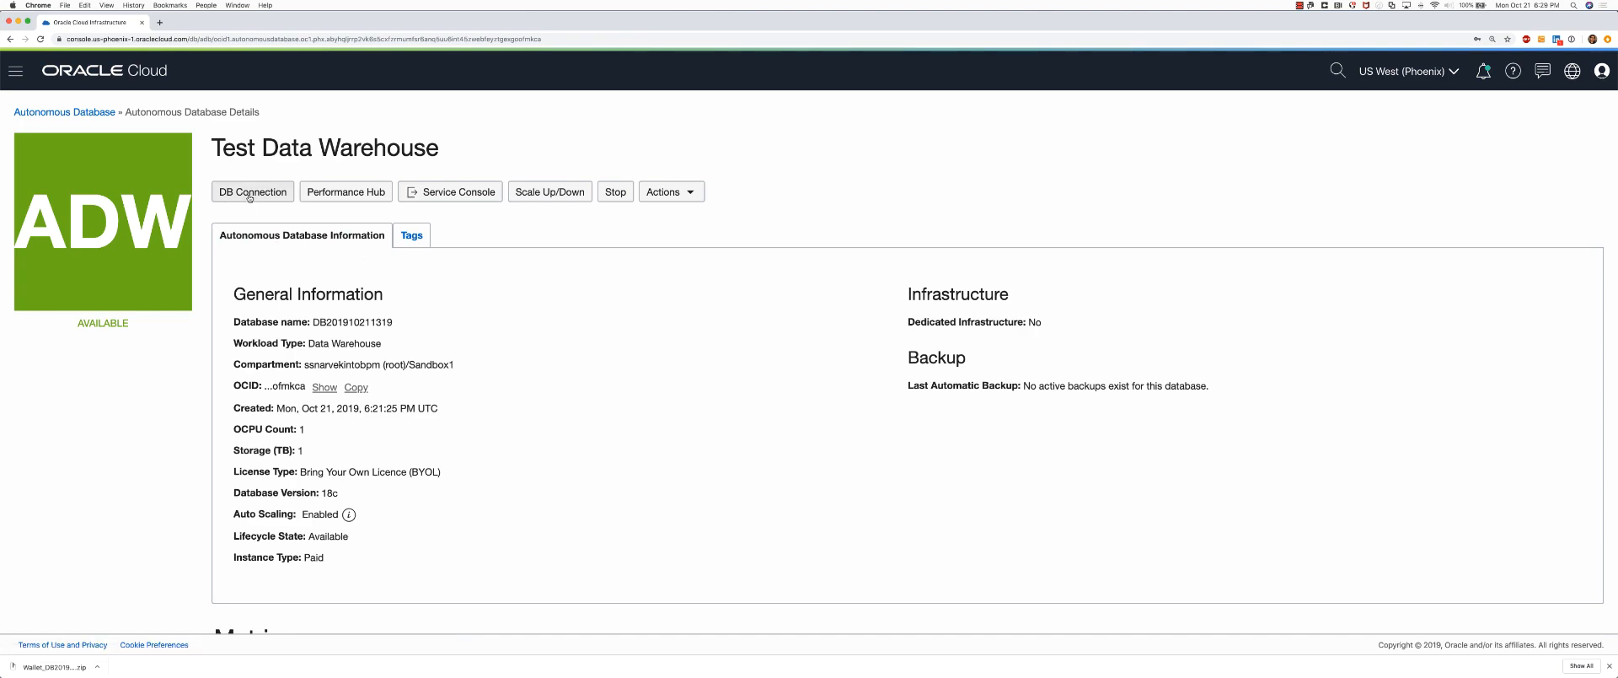
Step: Start the client credentials wallet download from the DB Connection panel
{"action": "left_click", "coordinate": [251, 193]}
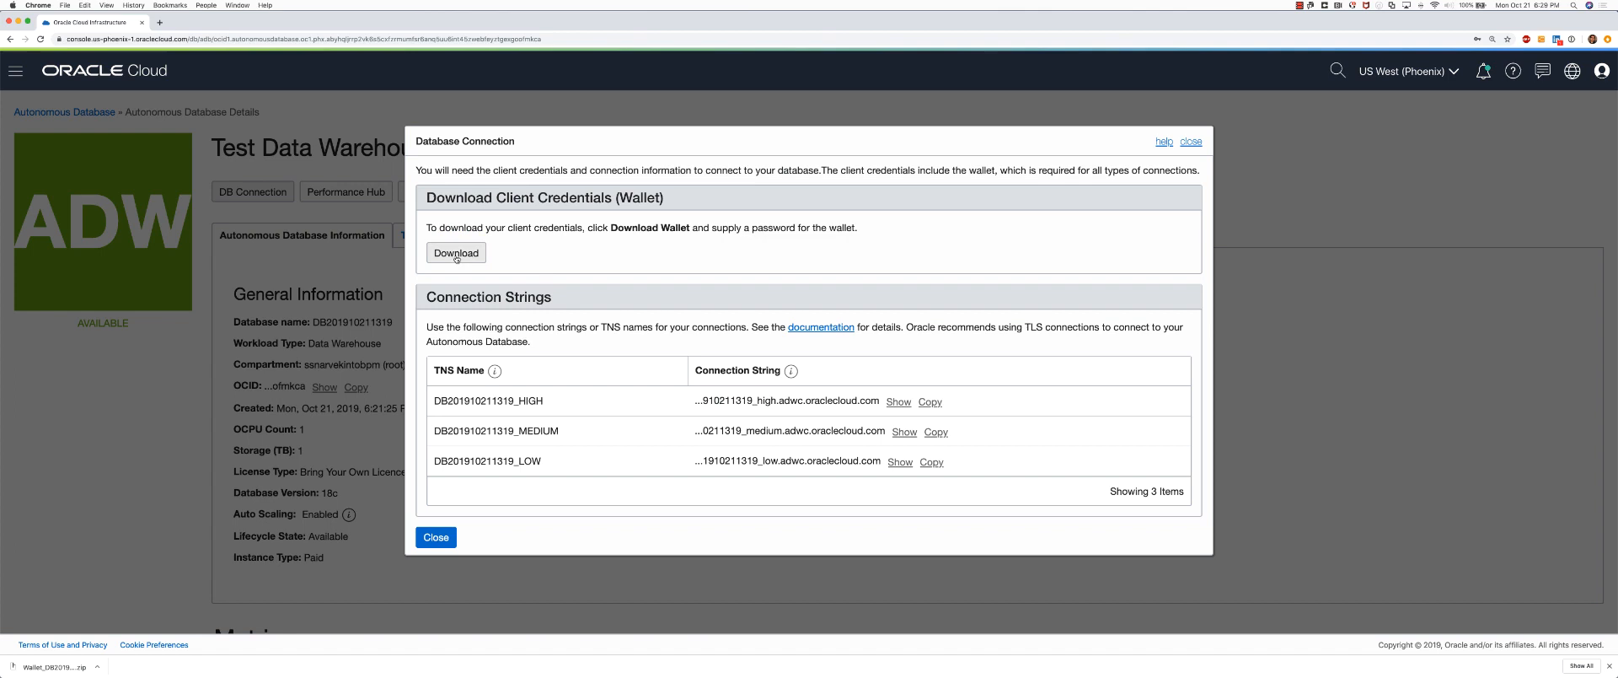
{"action": "left_click", "coordinate": [457, 253]}
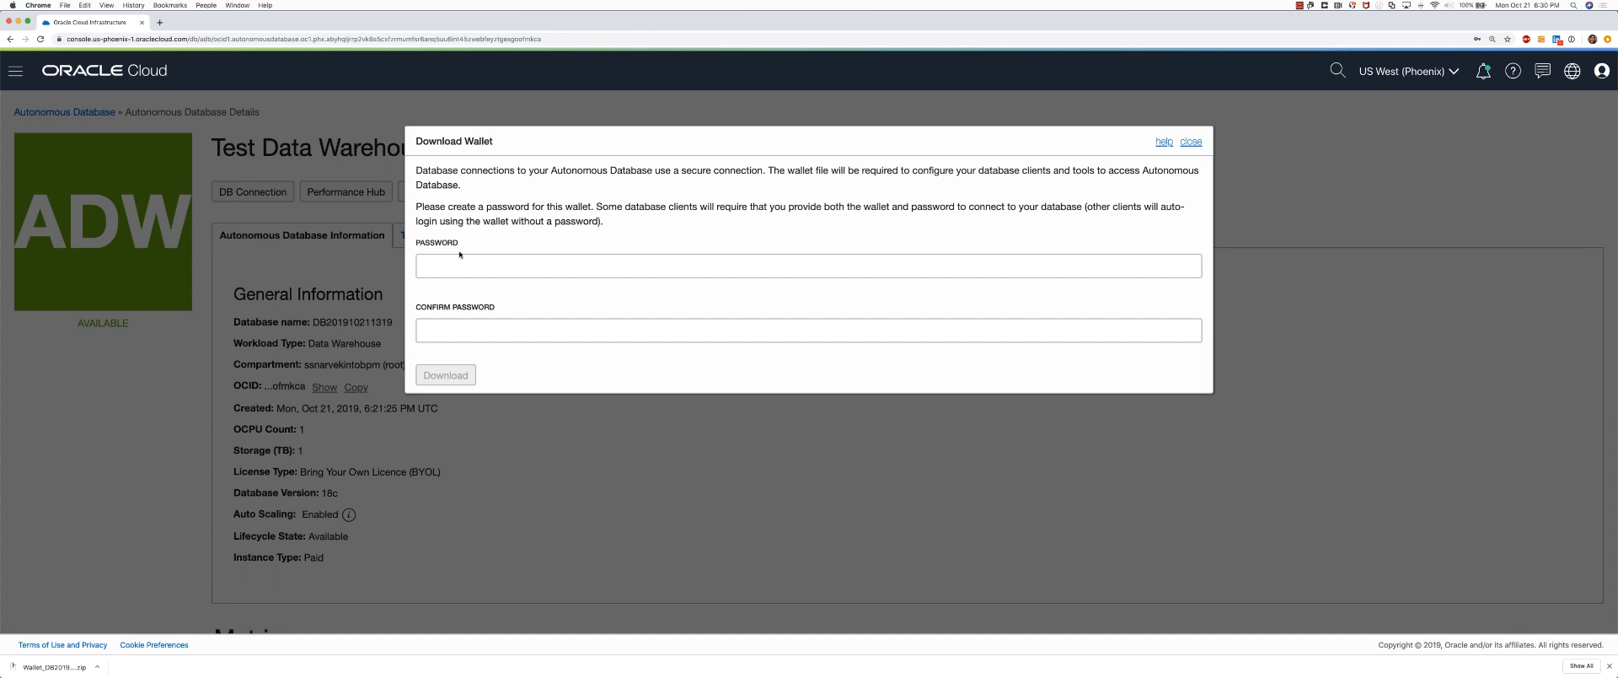
Step: Enter and confirm a wallet password and download the password-protected wallet zip
{"action": "left_click", "coordinate": [808, 265]}
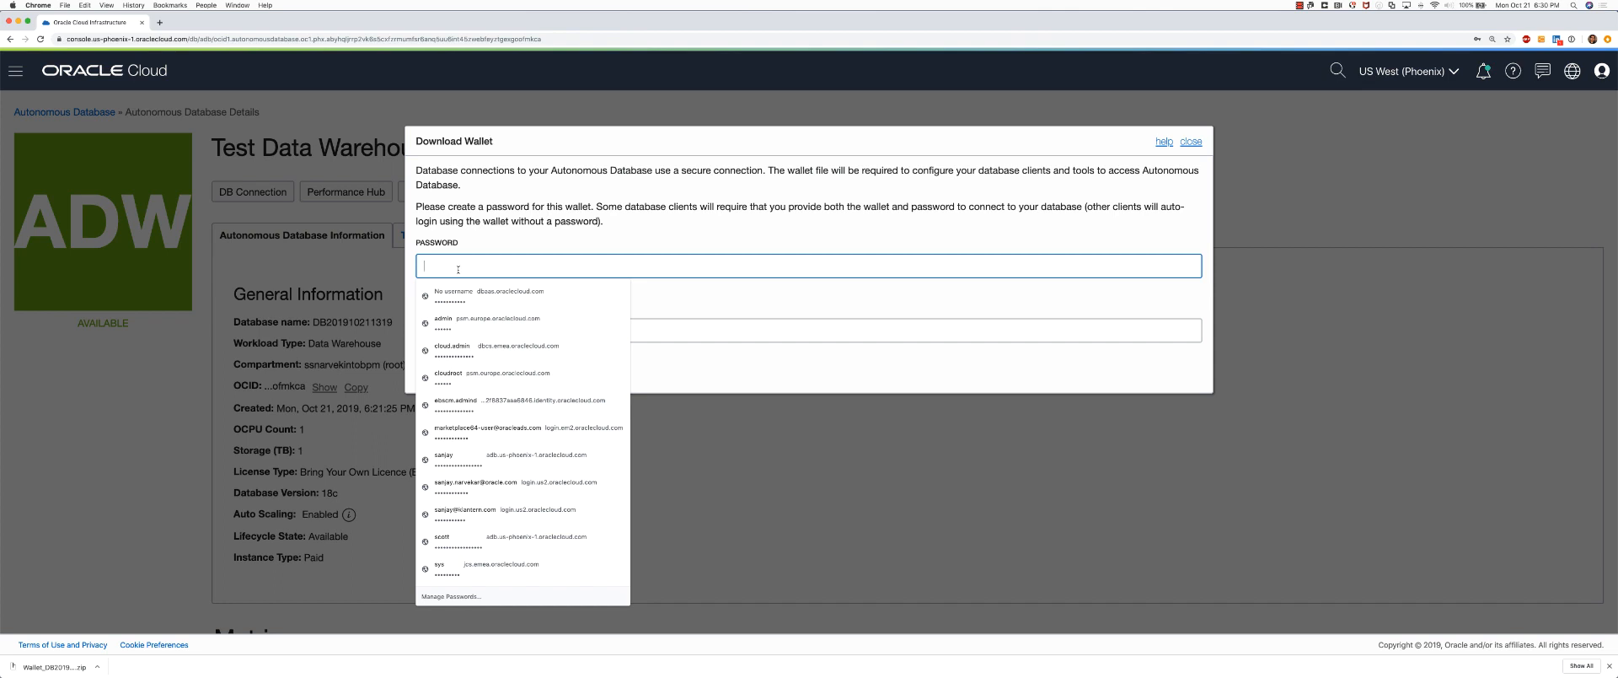
{"action": "type", "text": "a"}
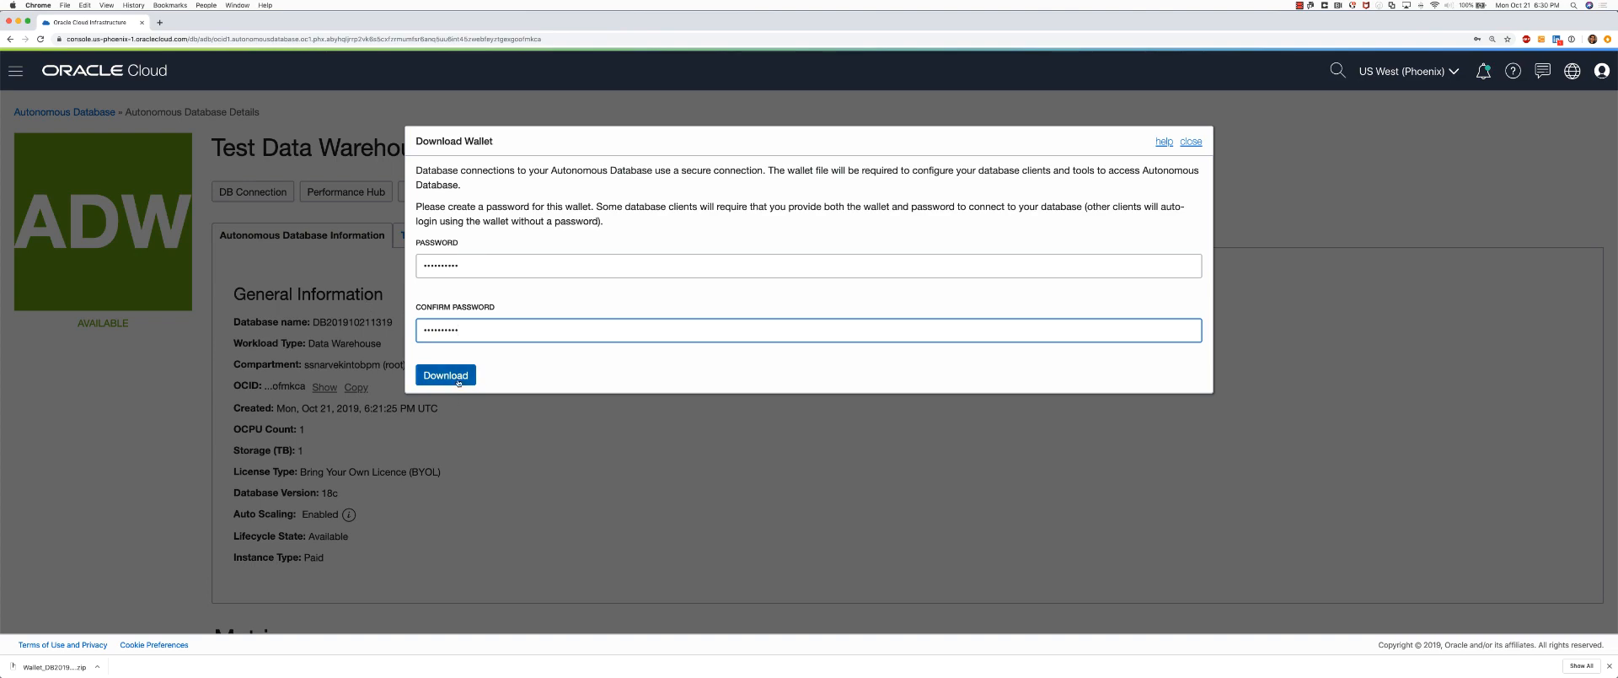
{"action": "left_click", "coordinate": [445, 374]}
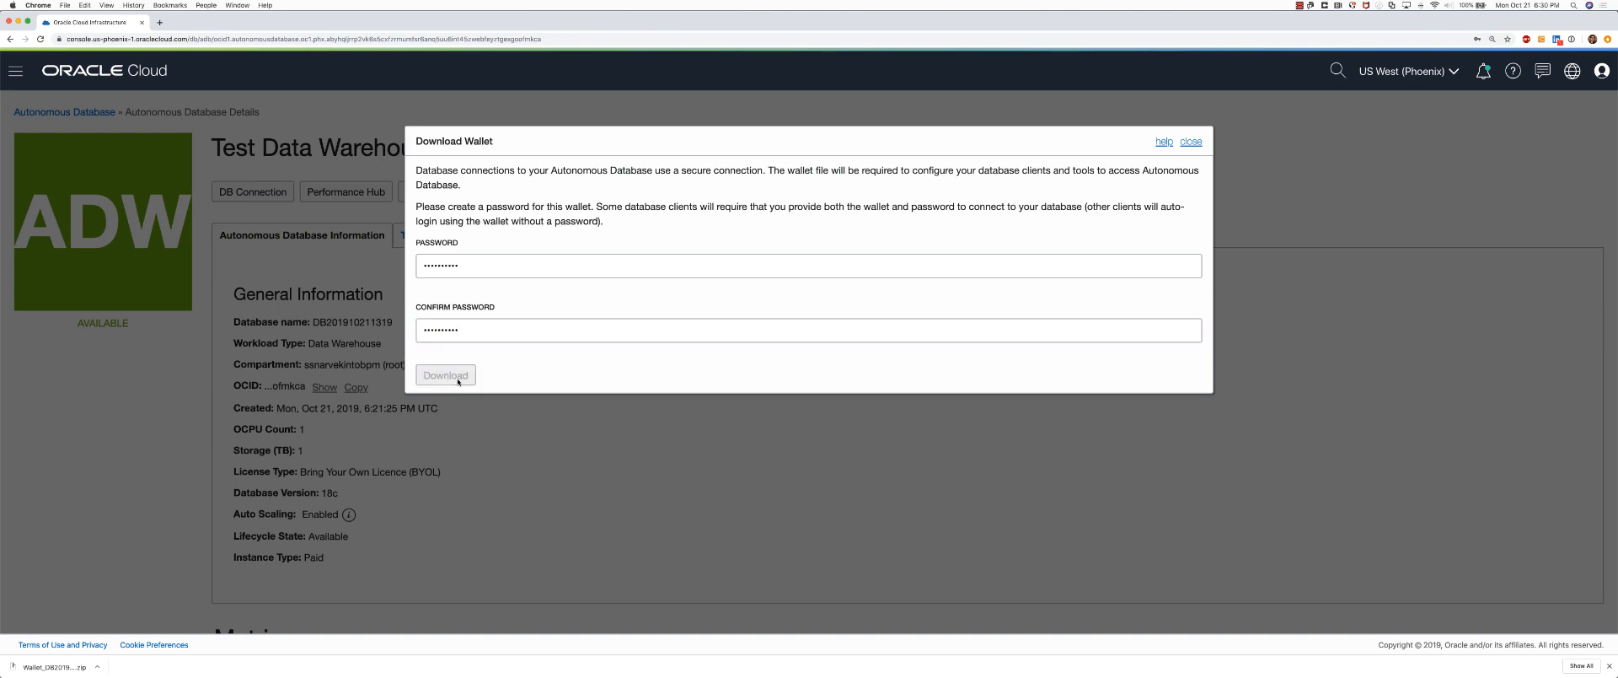
{"action": "left_click", "coordinate": [445, 375]}
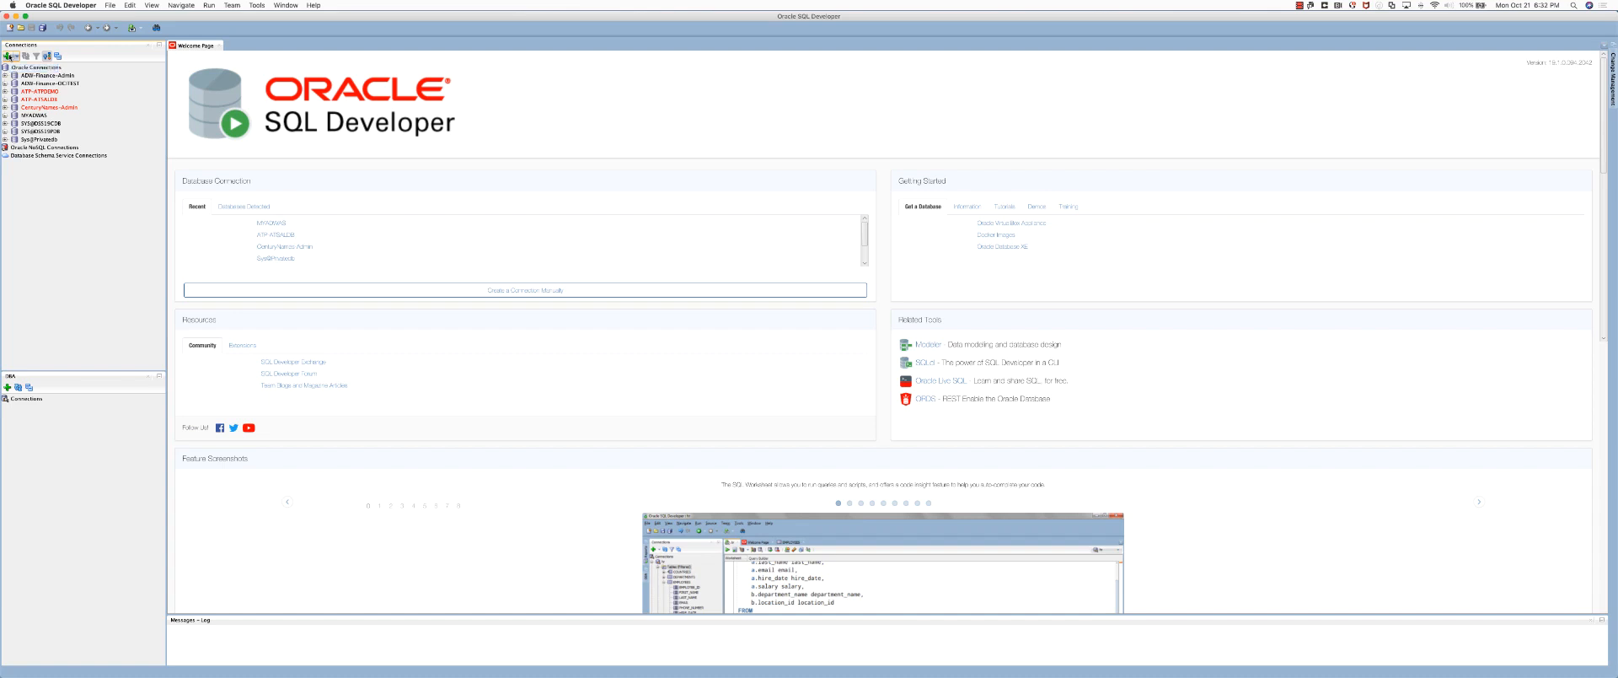
Step: Create a new Cloud Wallet connection using the wallet zip from Downloads as its configuration file
{"action": "left_click", "coordinate": [526, 290]}
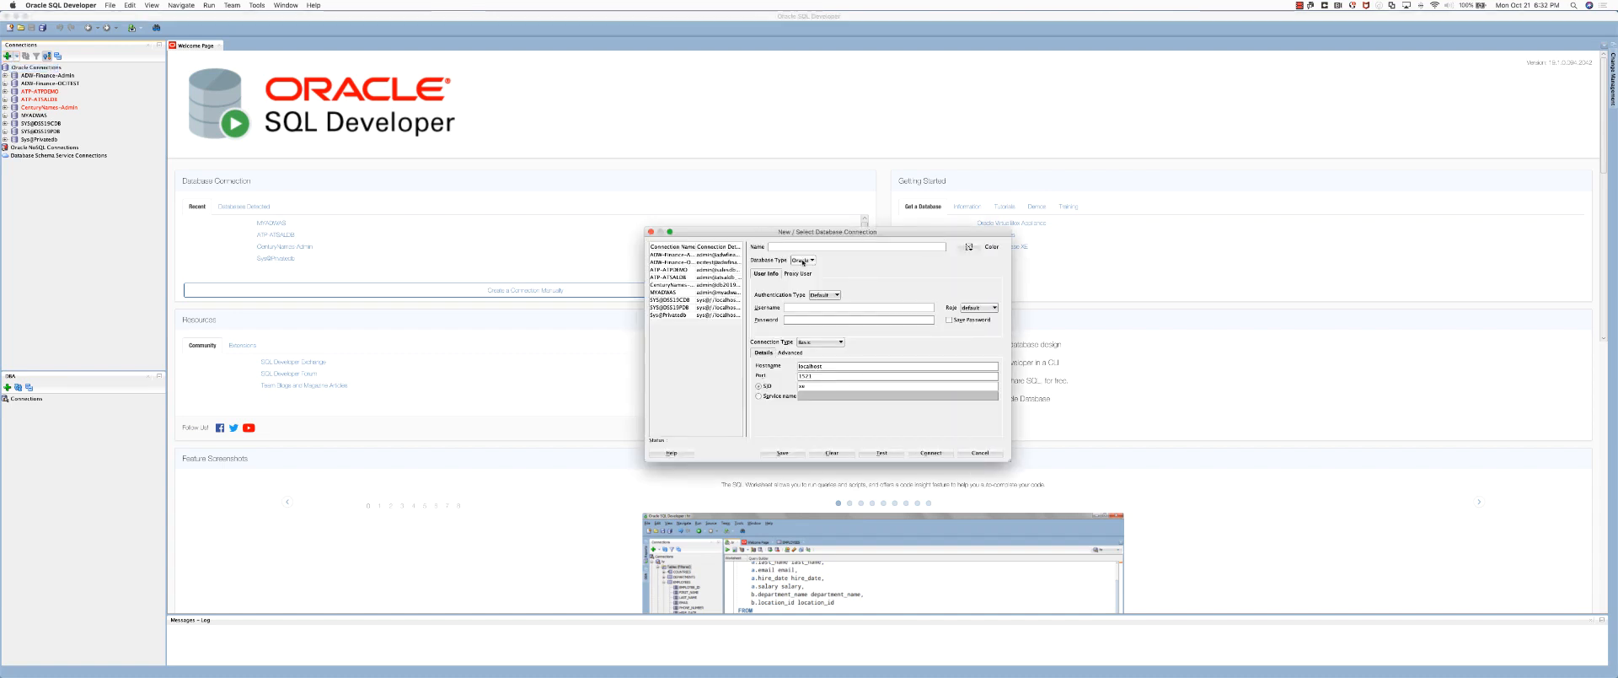
{"action": "left_click", "coordinate": [835, 342]}
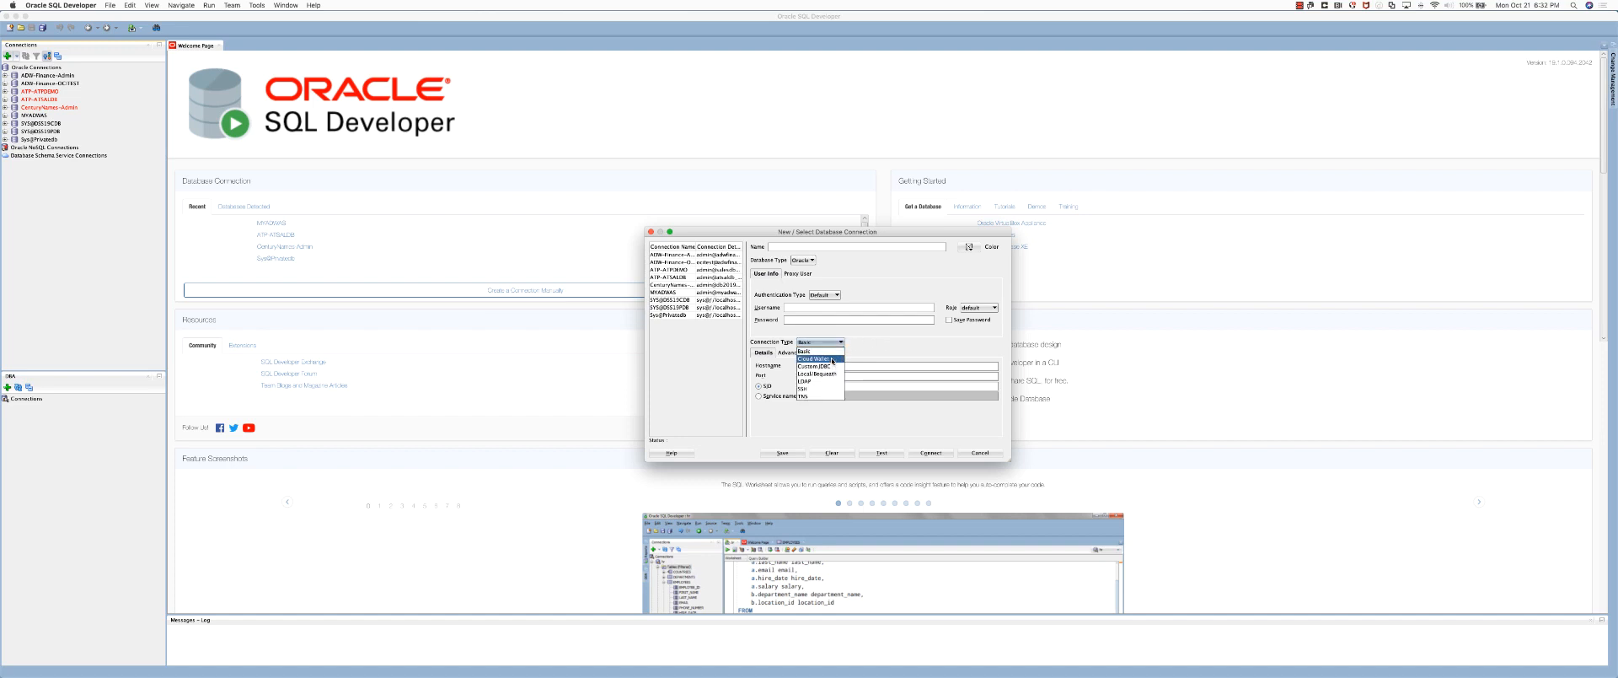
{"action": "left_click", "coordinate": [816, 358]}
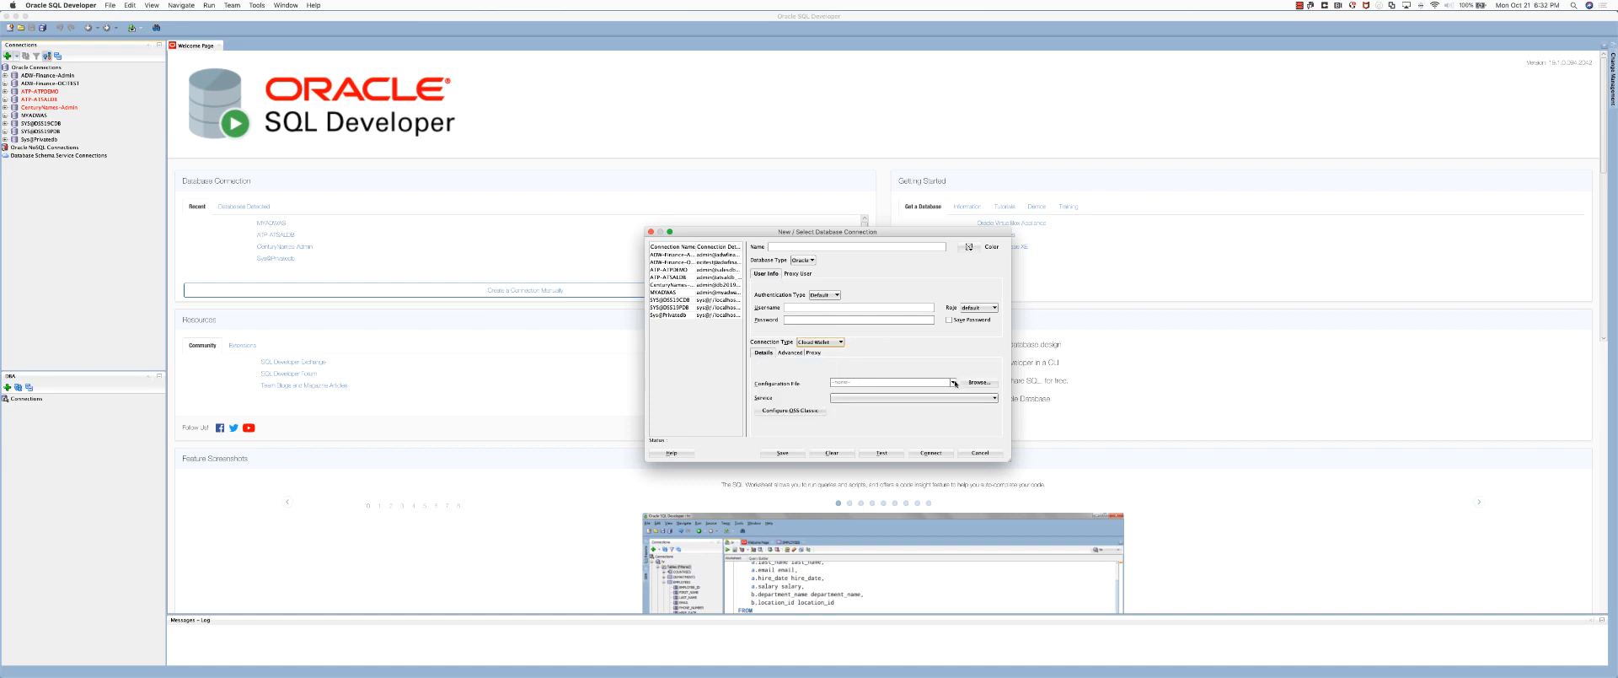
{"action": "left_click", "coordinate": [986, 383]}
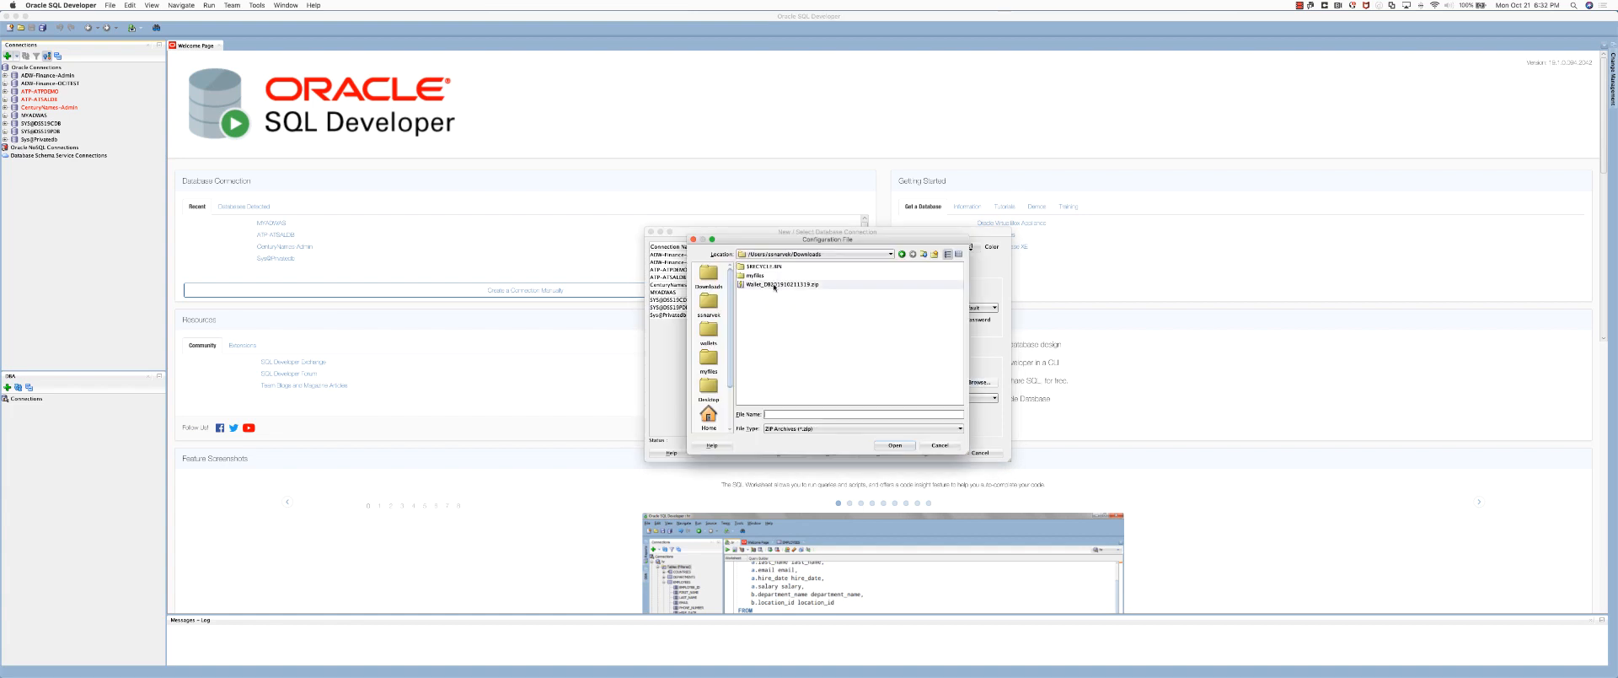
{"action": "left_click", "coordinate": [787, 285]}
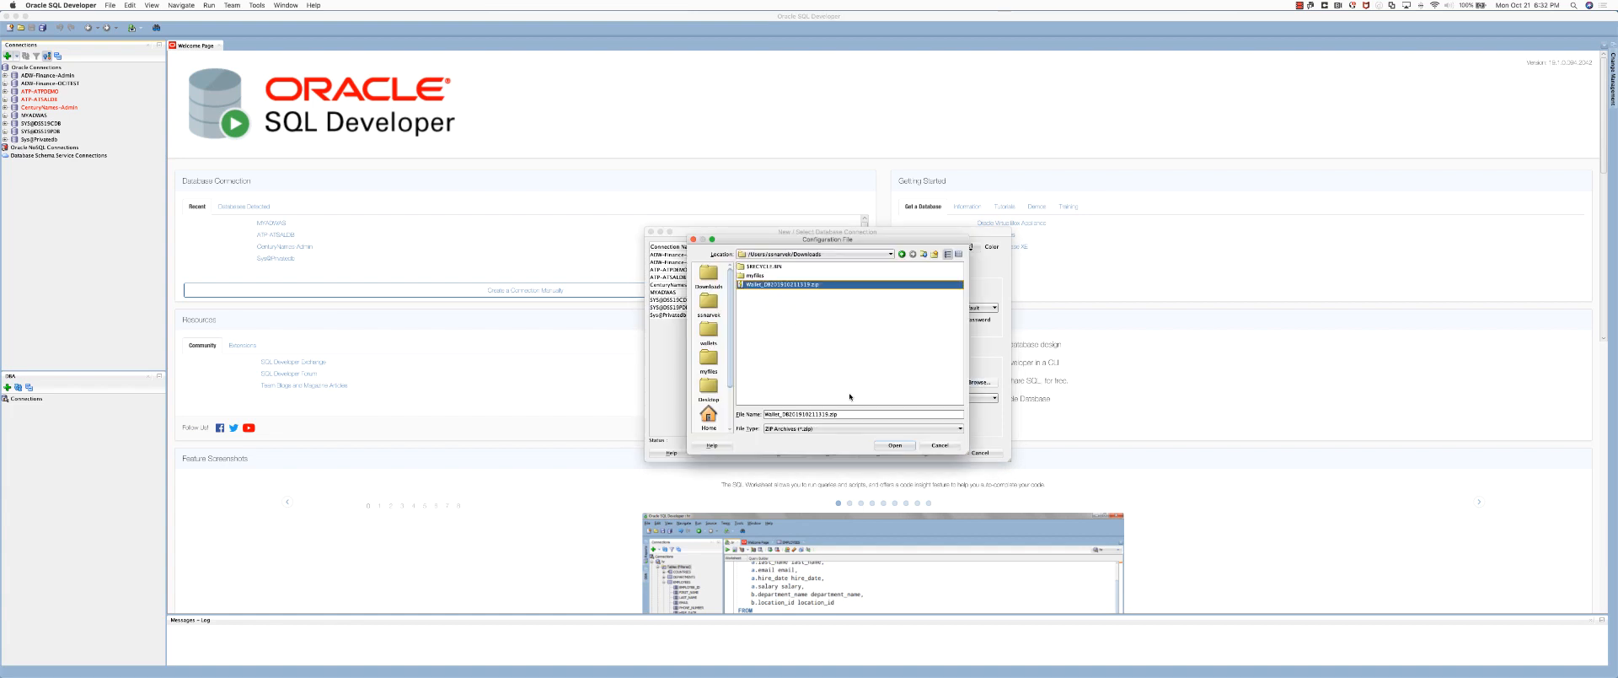
{"action": "left_click", "coordinate": [893, 445]}
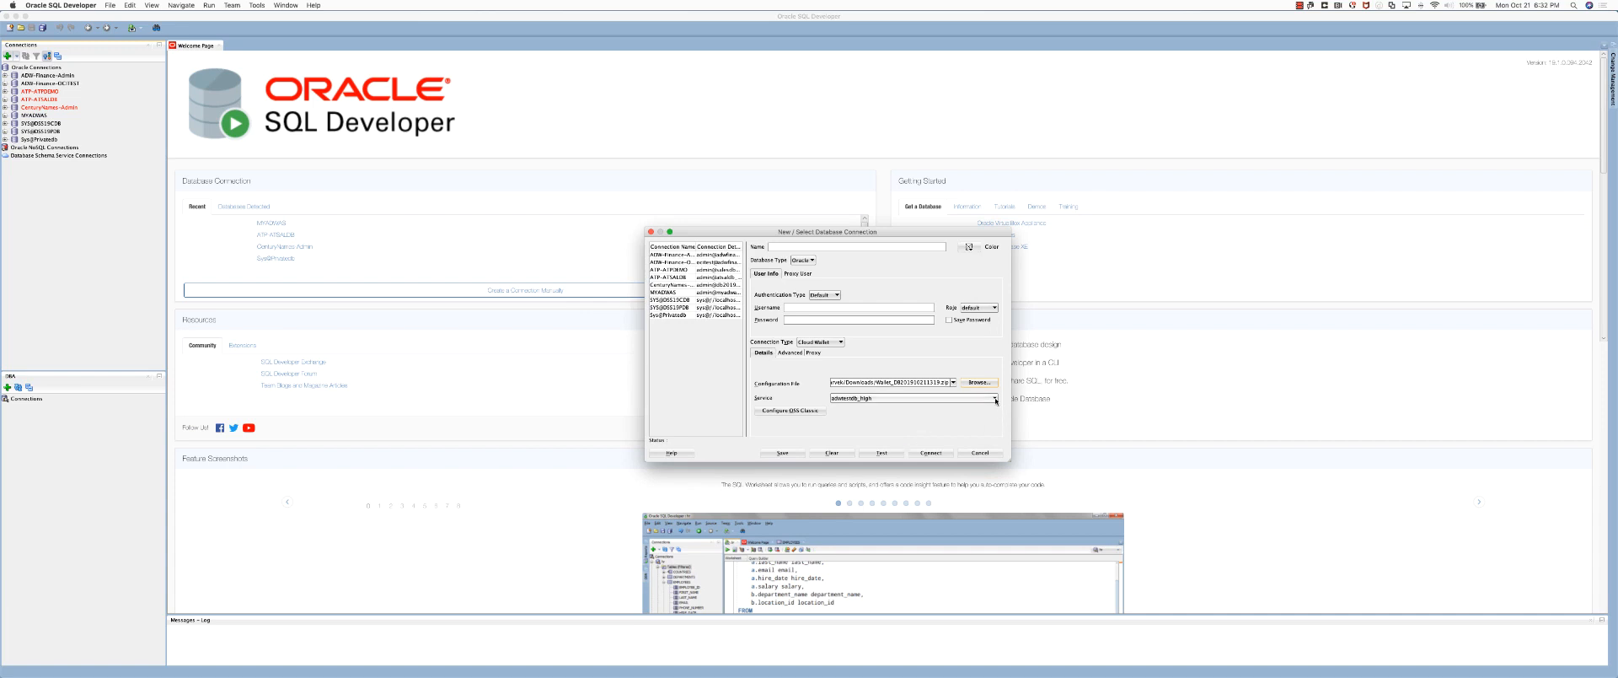
Step: Name the connection TestDW with admin credentials, test it successfully and save it
{"action": "left_click", "coordinate": [993, 398]}
{"action": "type", "text": "Tu"}
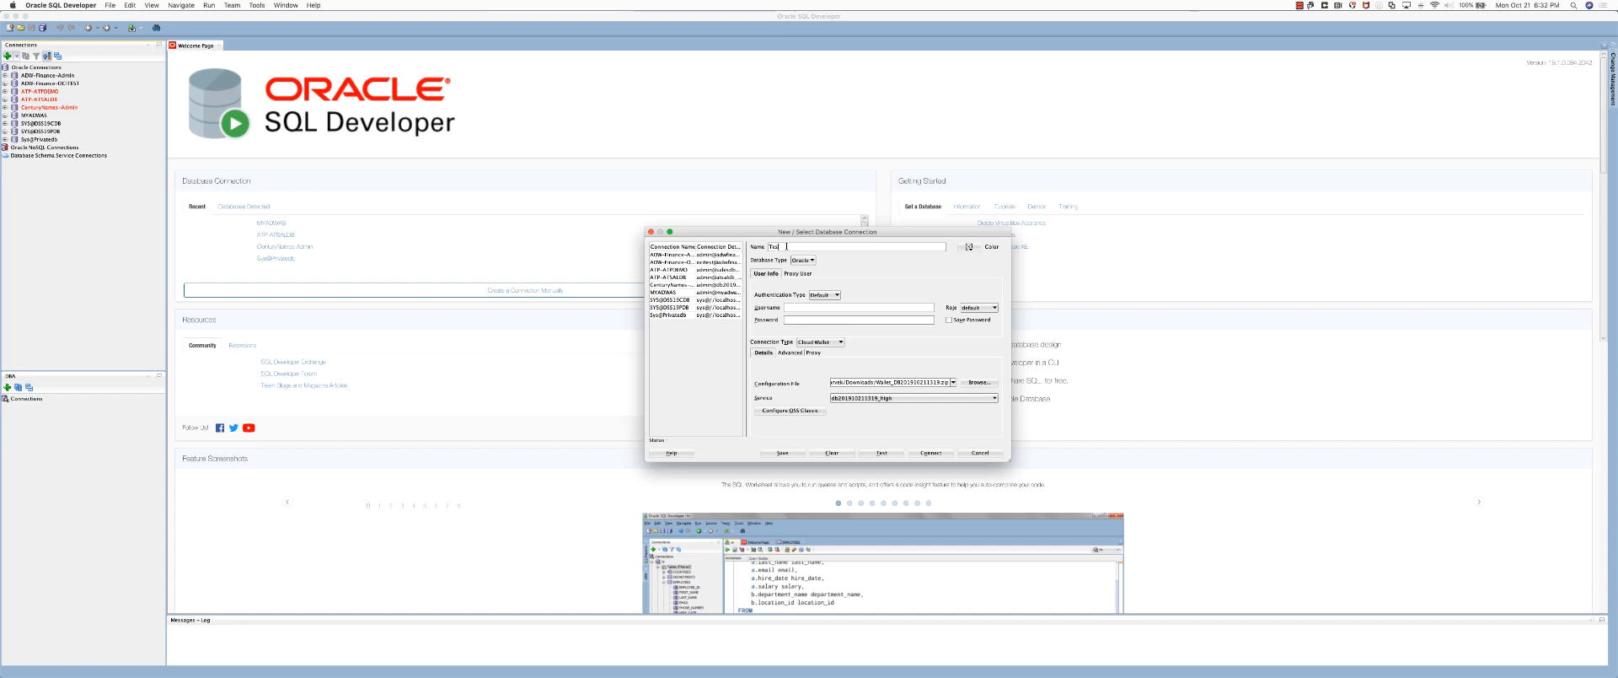
{"action": "type", "text": "DB"}
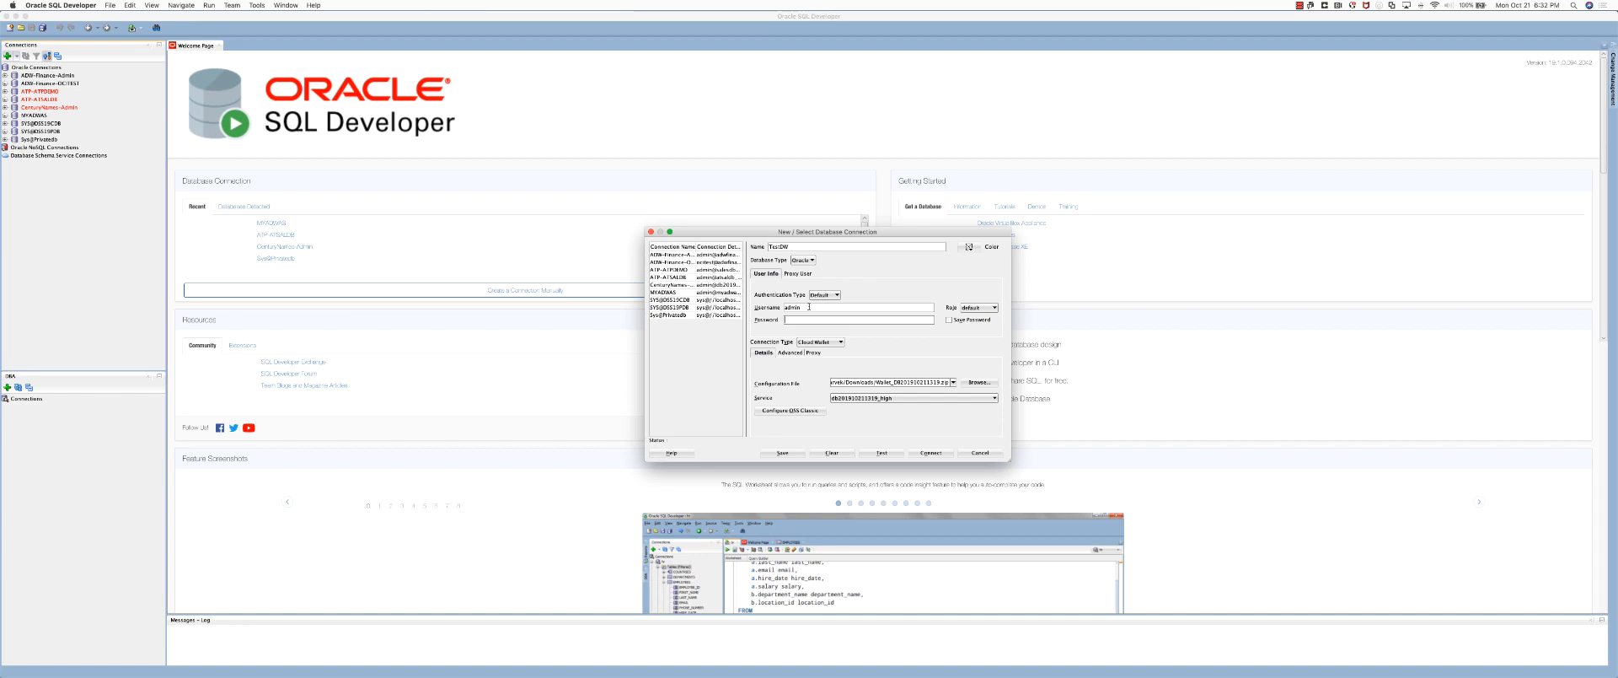
{"action": "type", "text": "••••"}
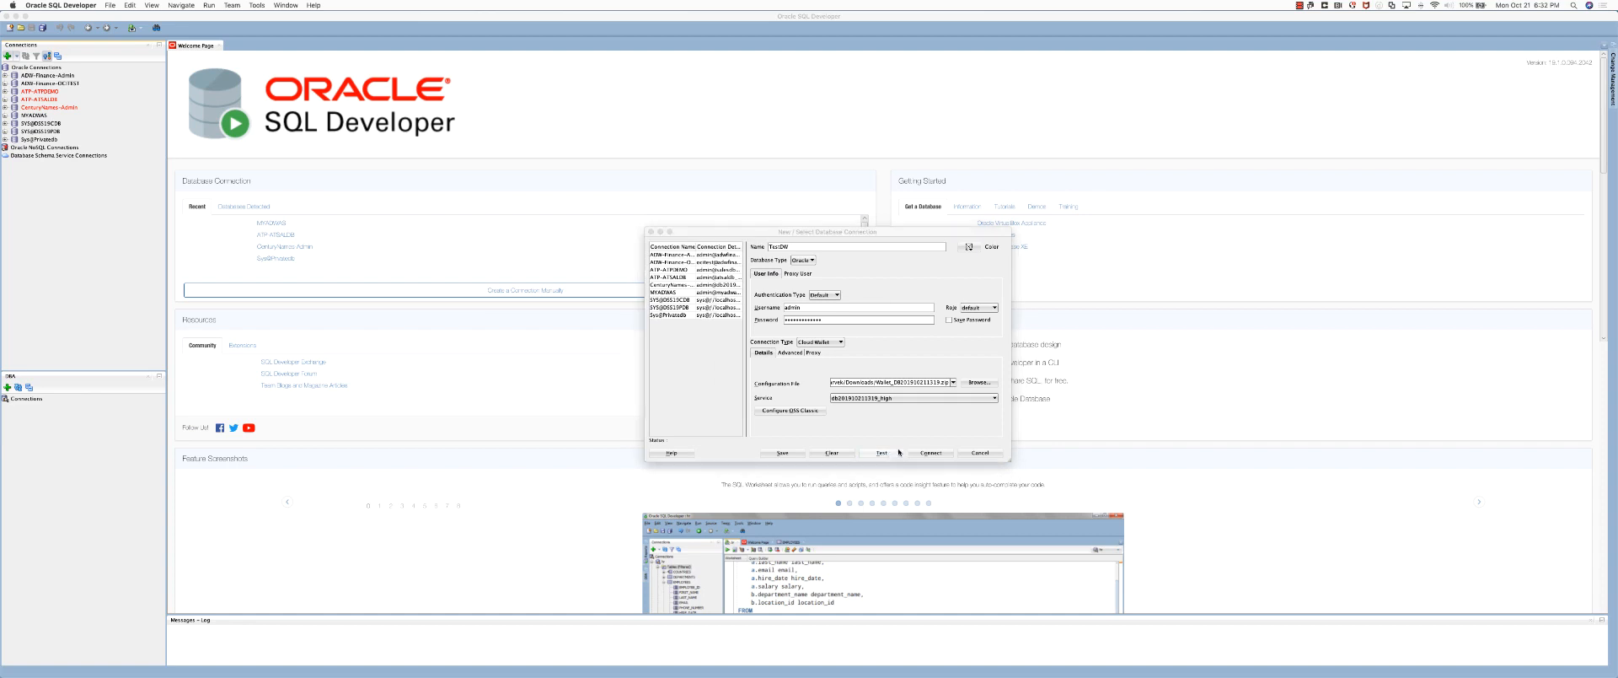
{"action": "left_click", "coordinate": [880, 453]}
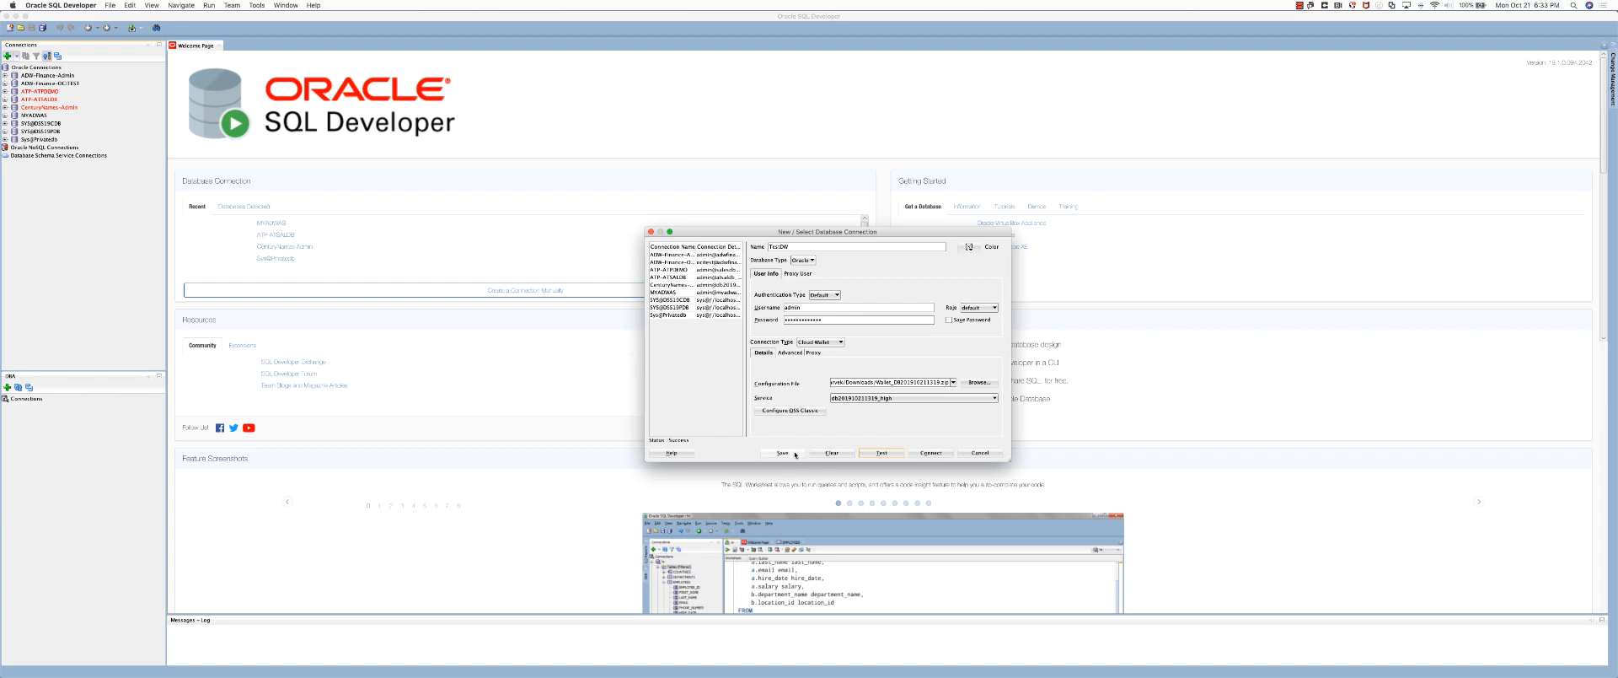
{"action": "left_click", "coordinate": [782, 453]}
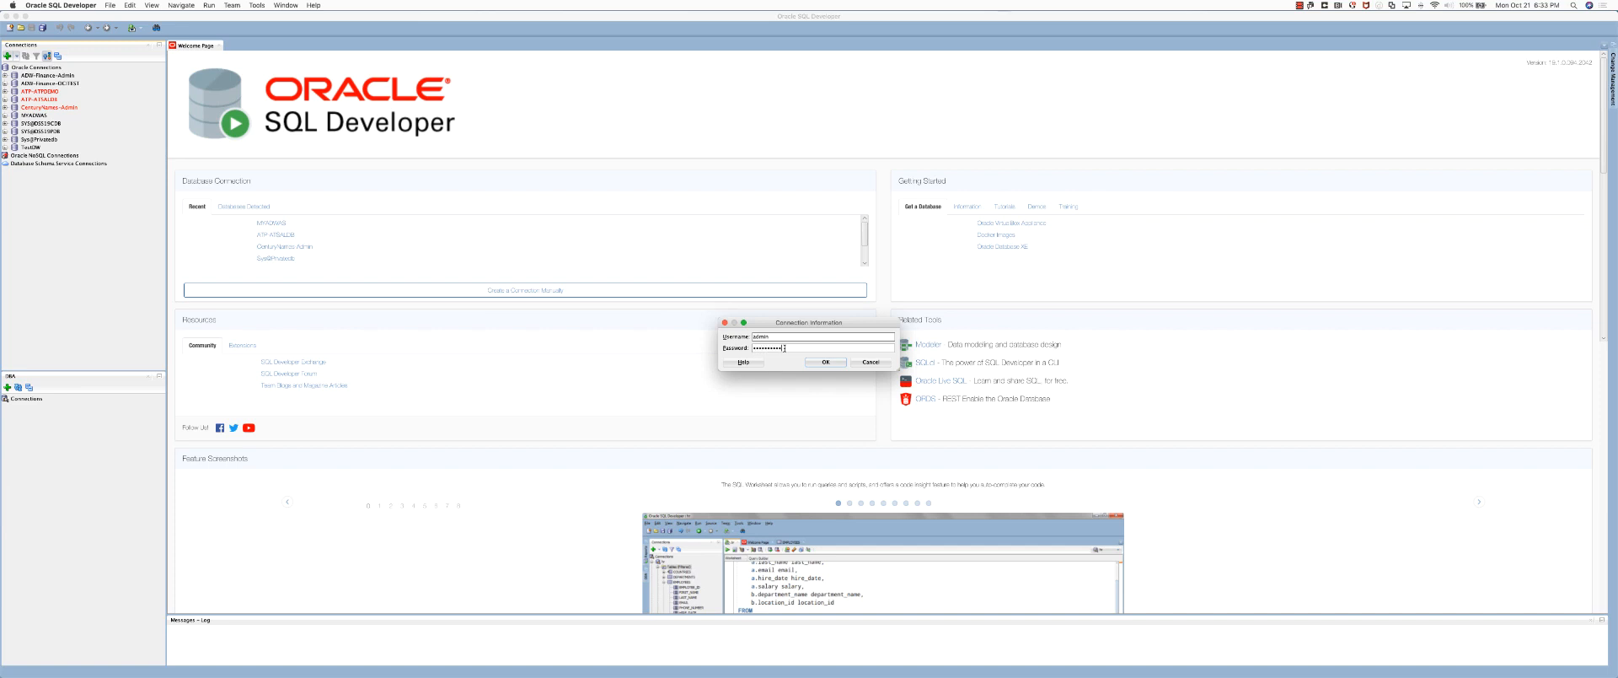
Step: Confirm the admin login in the Connection Information dialog to open TestDW's worksheet
{"action": "left_click", "coordinate": [825, 362]}
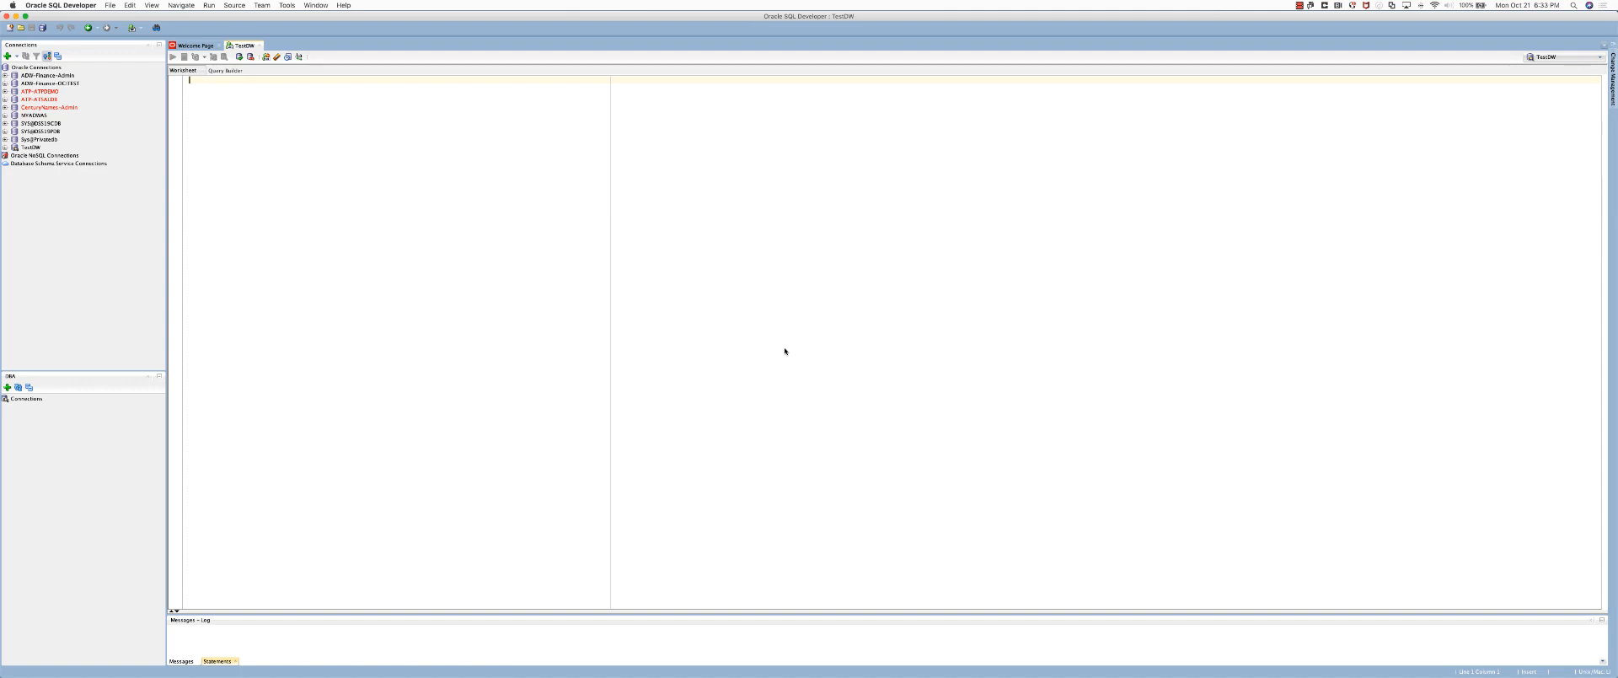
Step: Run 'select sysdate from dual' against TestDW, returning 21-OCT-19 in the result grid
{"action": "type", "text": "select s"}
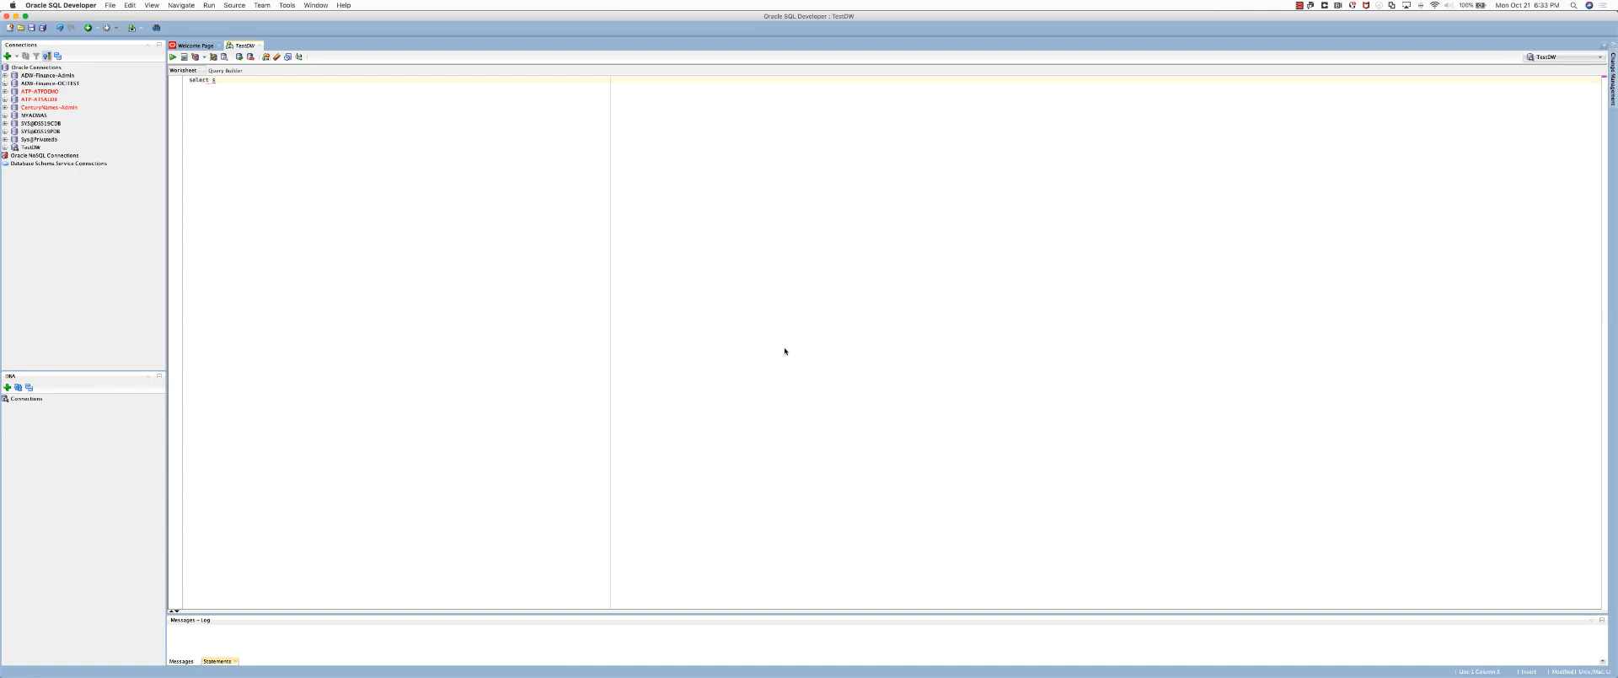
{"action": "type", "text": "ysdat"}
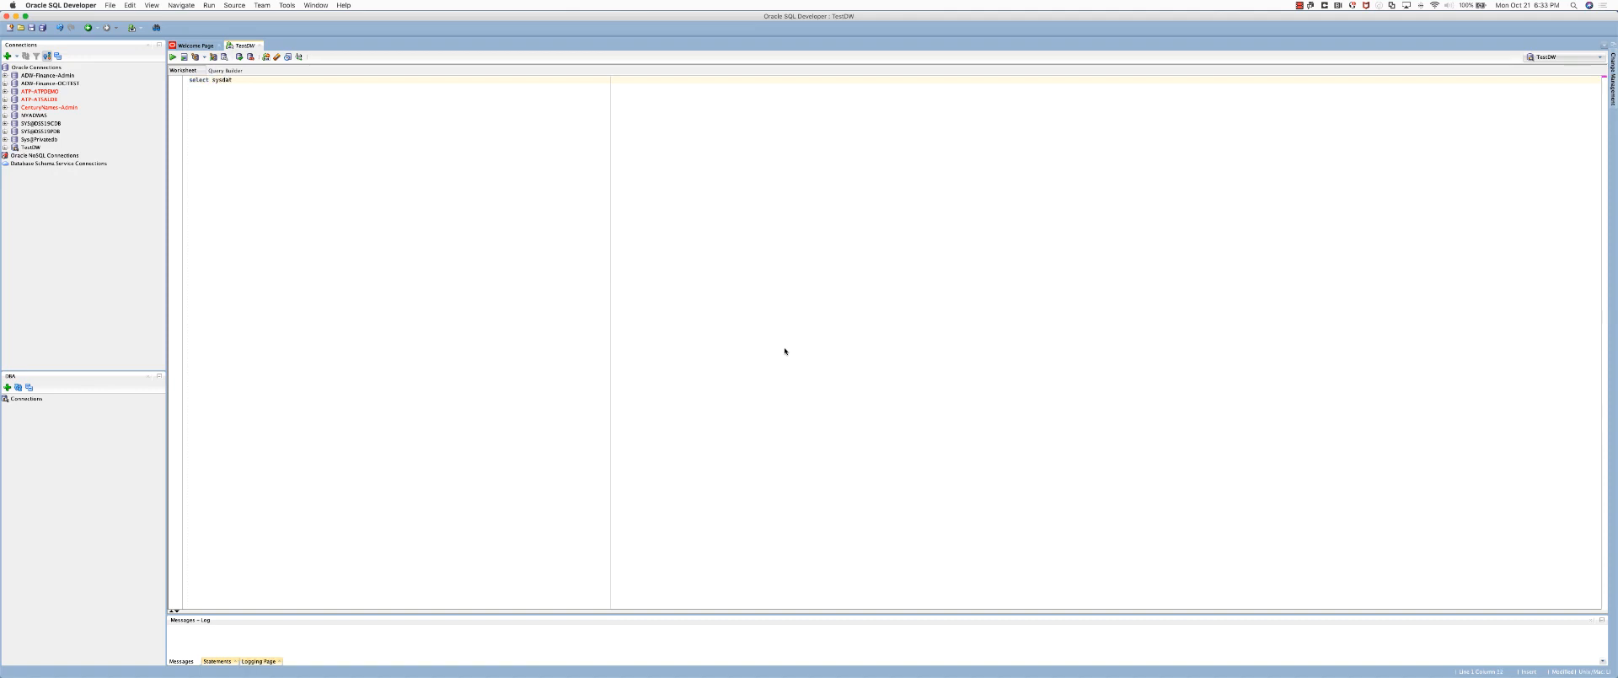
{"action": "type", "text": "from"}
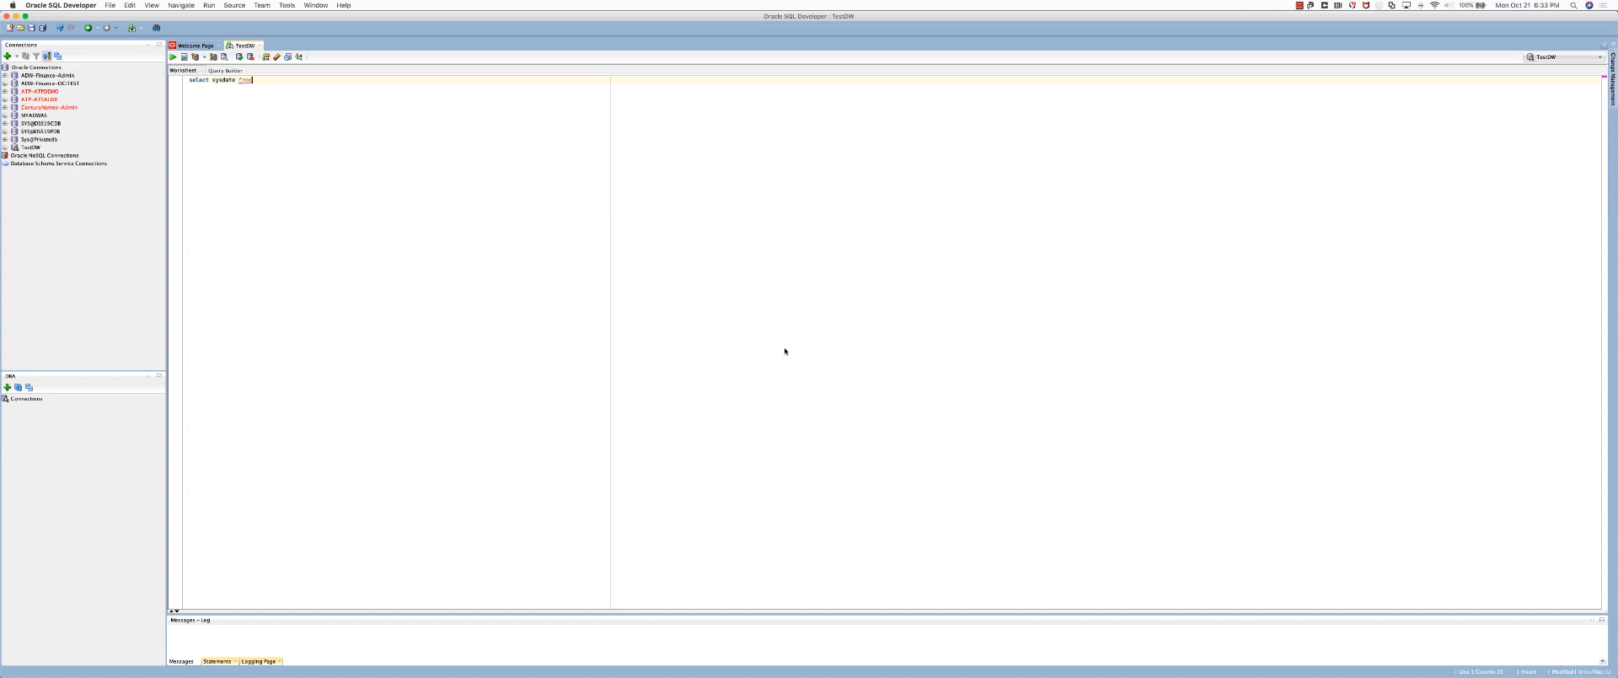
{"action": "type", "text": "dual"}
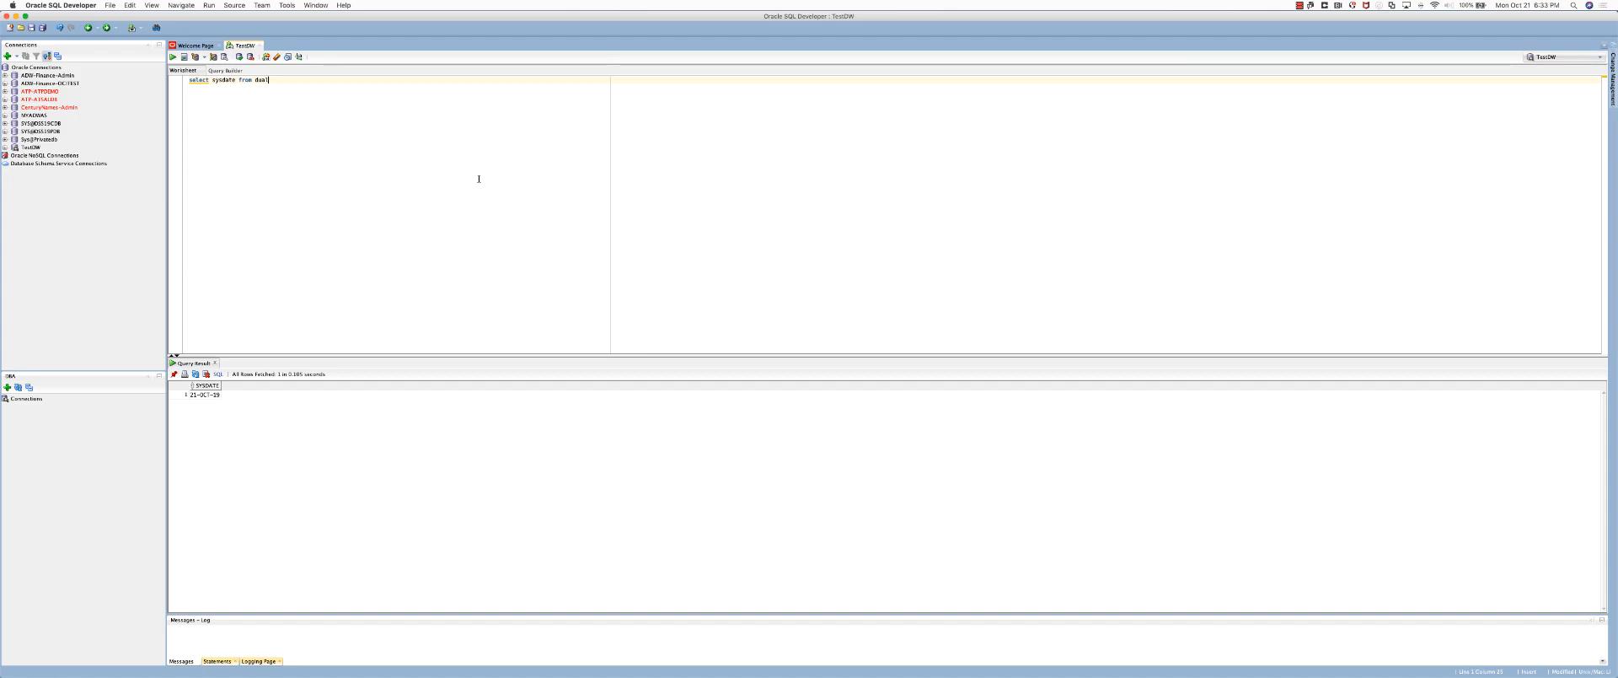
{"action": "mouse_move", "coordinate": [480, 179]}
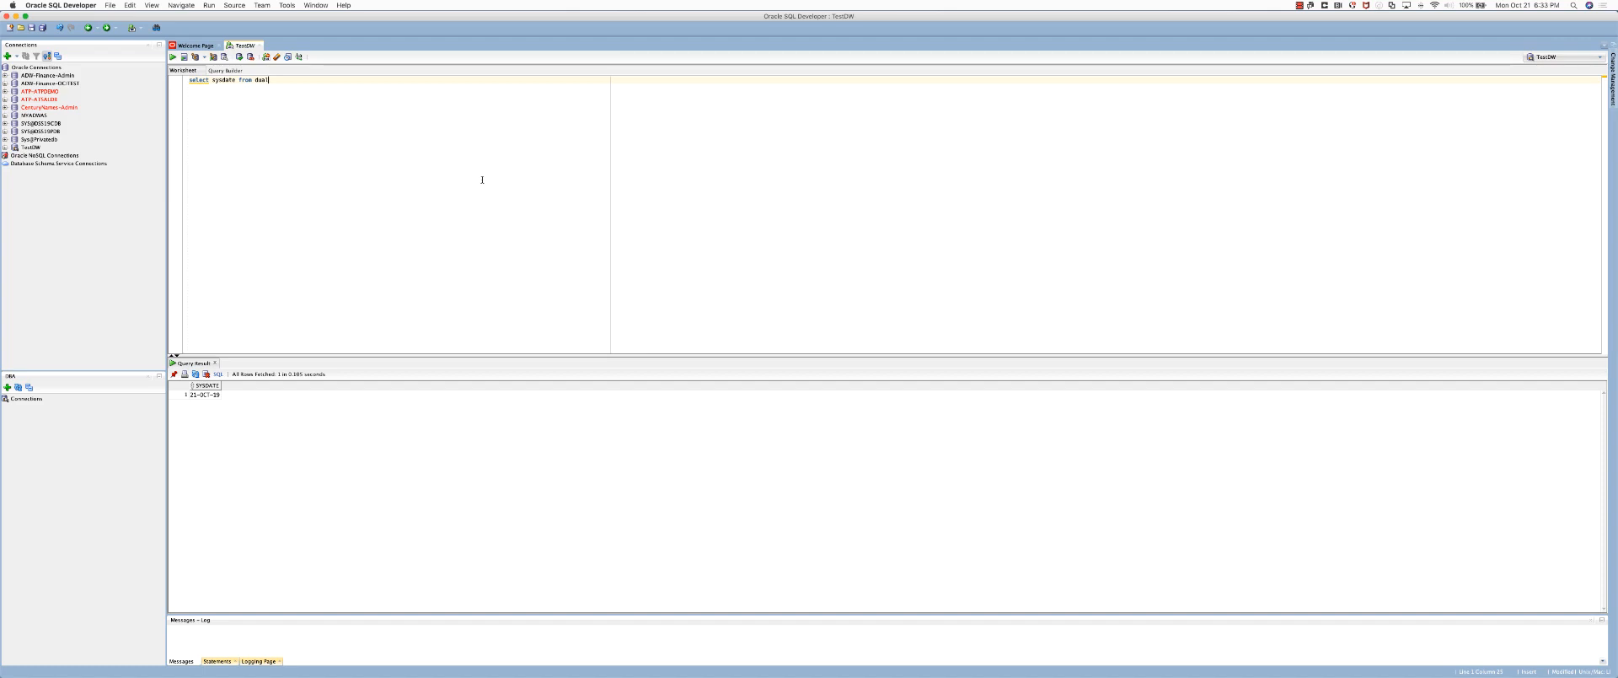